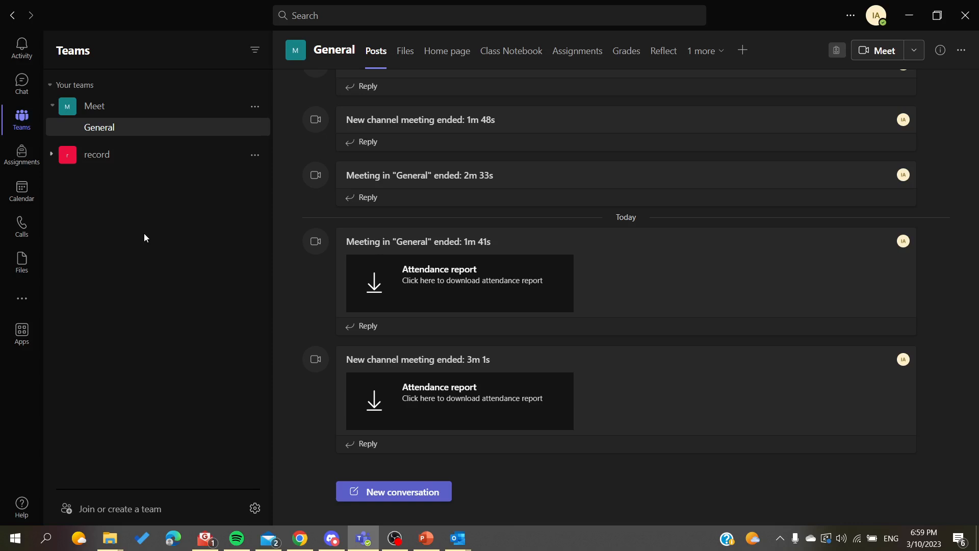
mouse_move(103, 214)
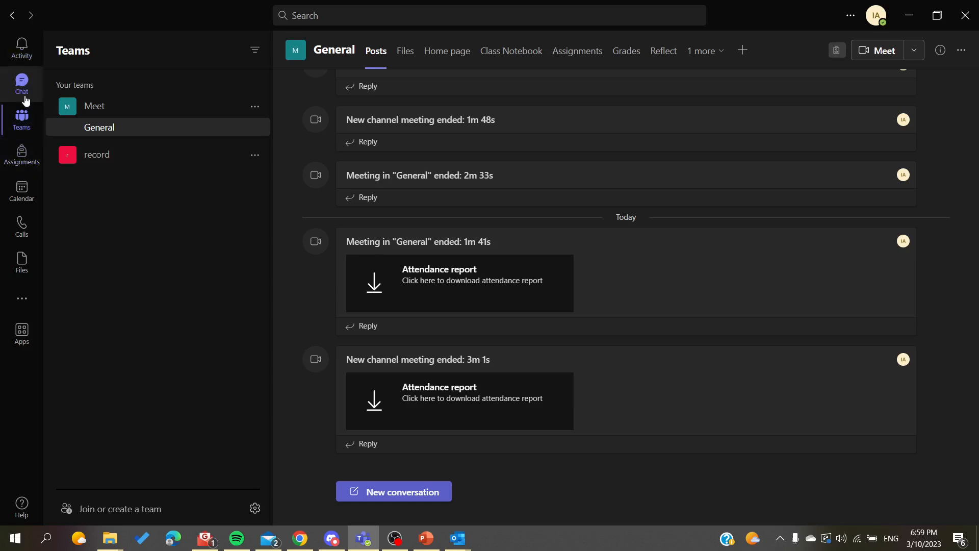
mouse_move(21, 224)
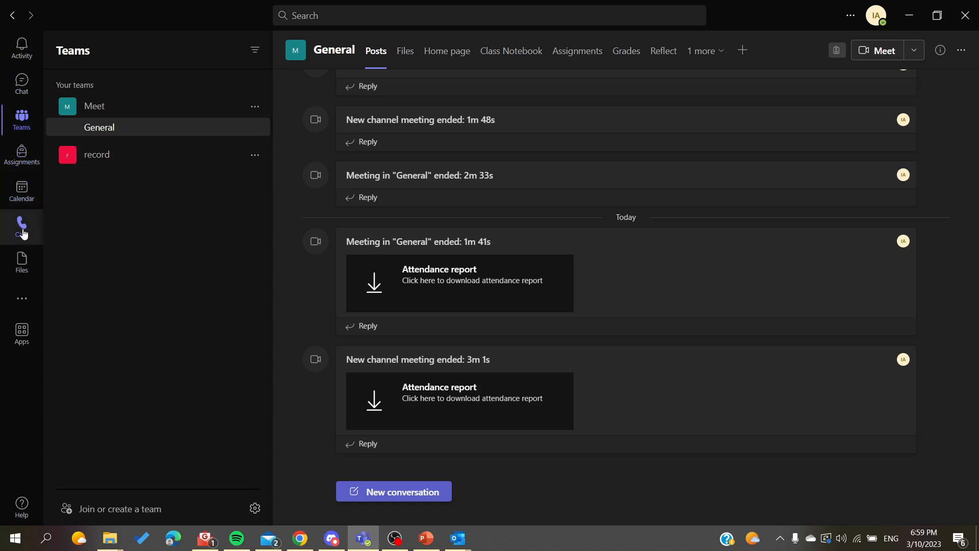
mouse_move(21, 228)
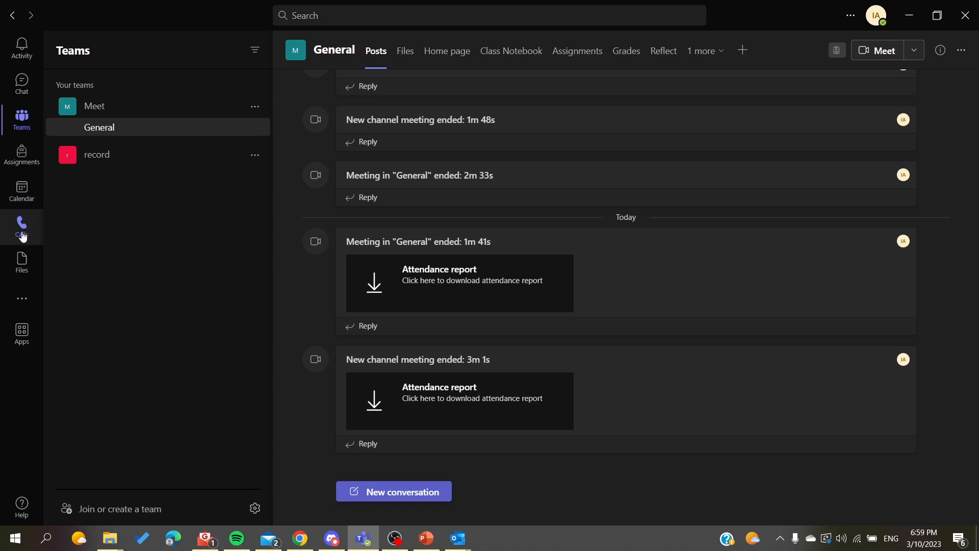
Switch to the Calls page showing call history and contact groups.
click(22, 224)
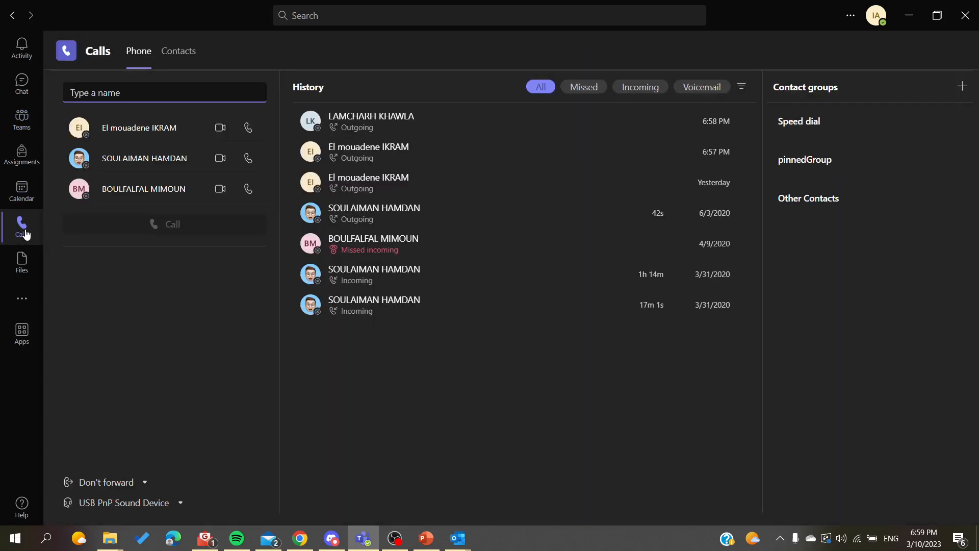
Start an audio call to the first shortlisted contact.
click(164, 93)
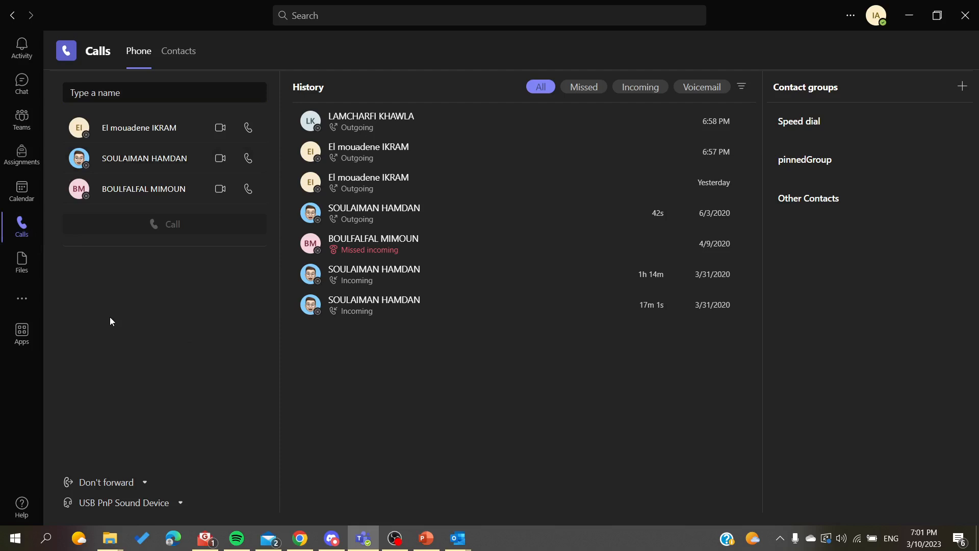
mouse_move(248, 127)
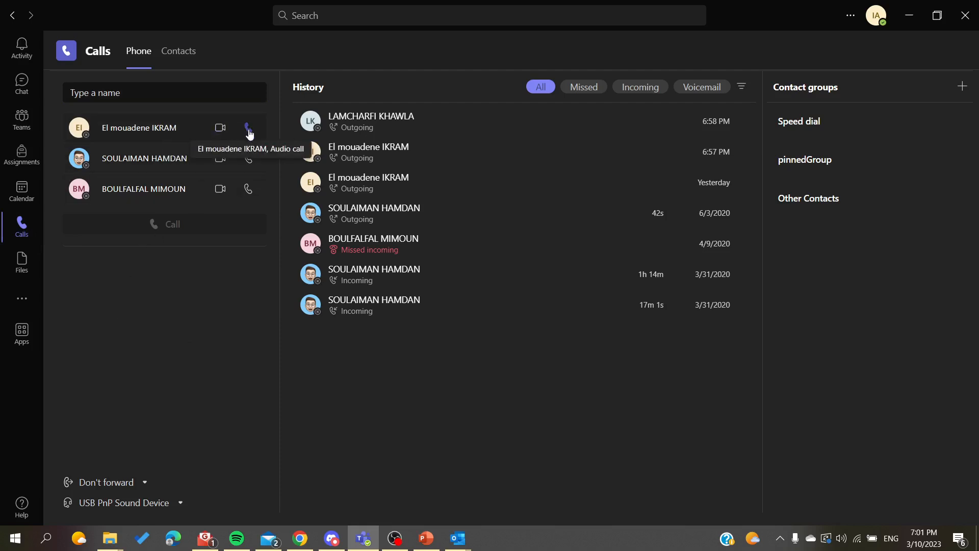
click(248, 128)
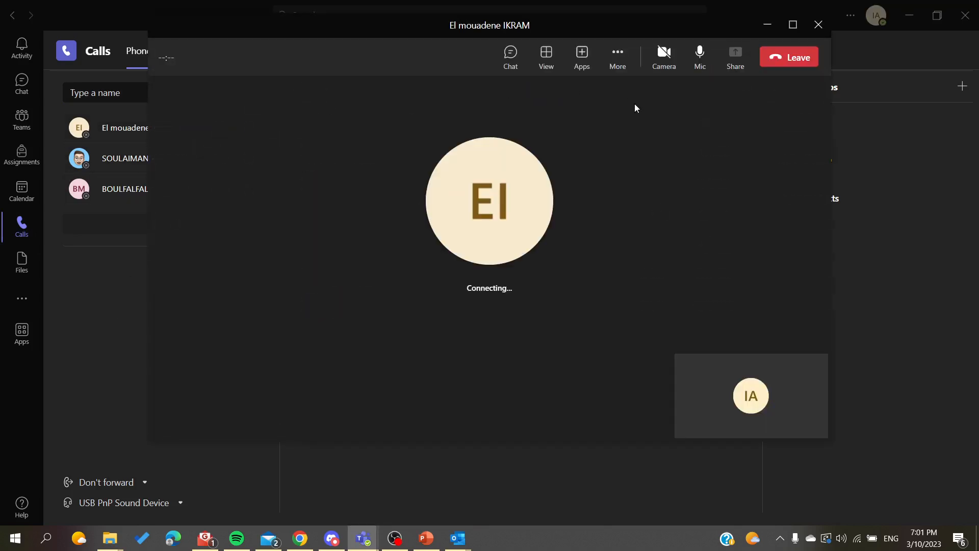
mouse_move(788, 57)
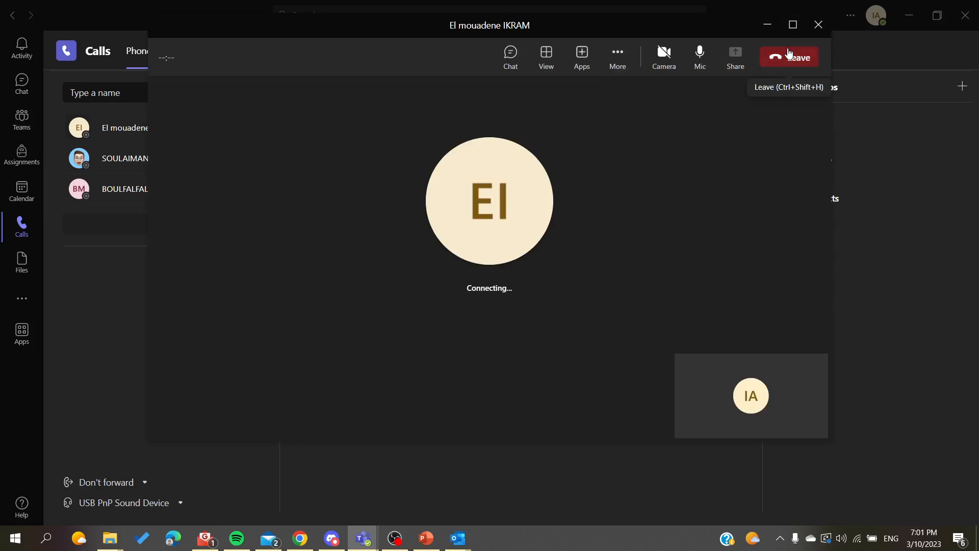
Cancel the connecting call and start an audio call with the other contact instead.
click(789, 57)
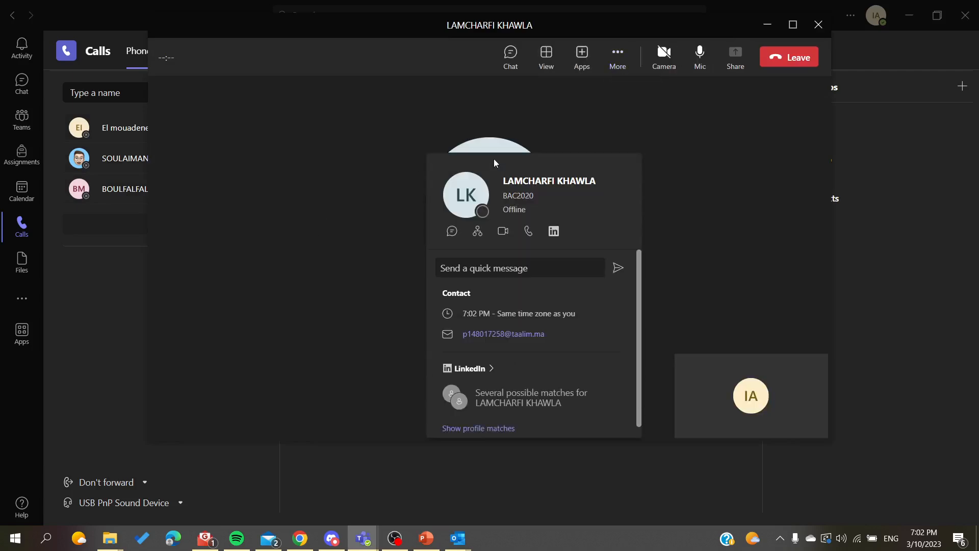
click(295, 182)
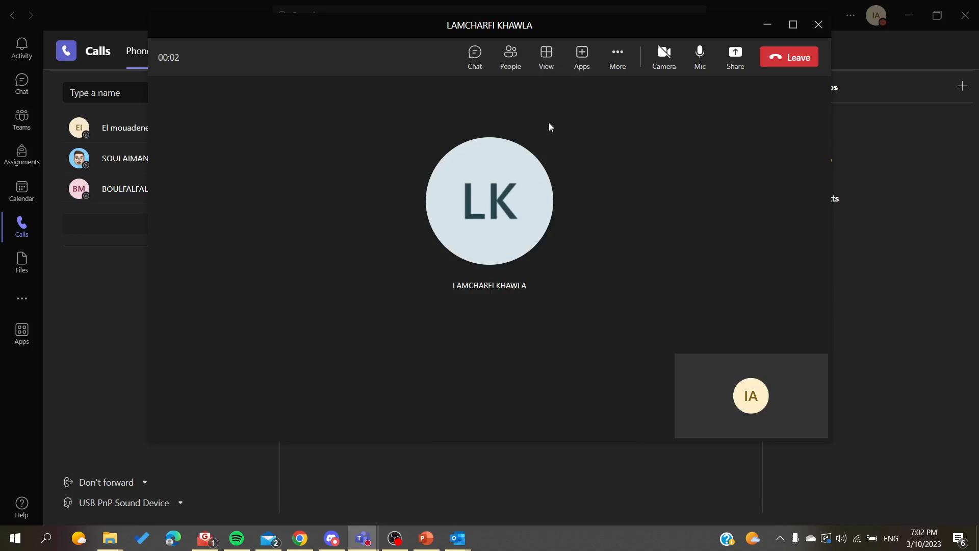
mouse_move(617, 56)
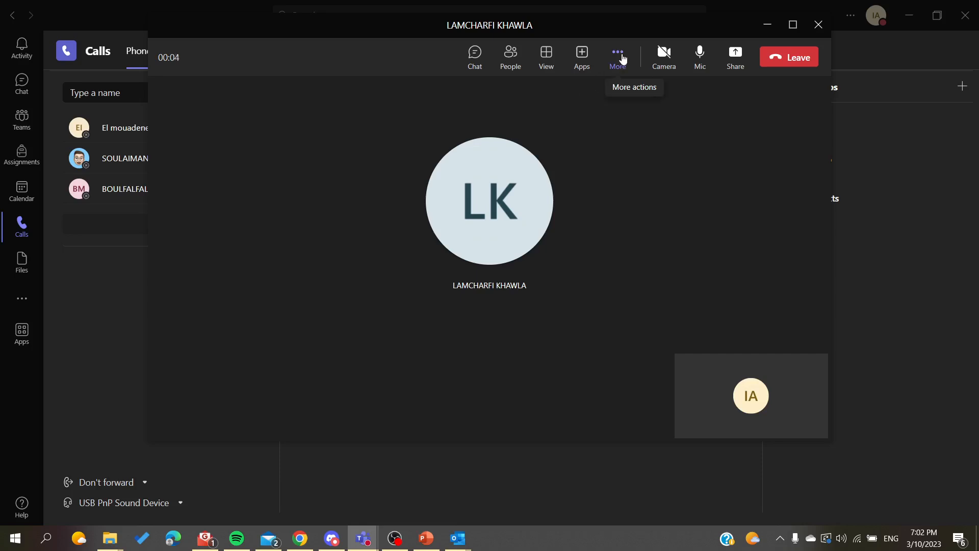
Put the ongoing call on hold from the More actions menu.
click(617, 52)
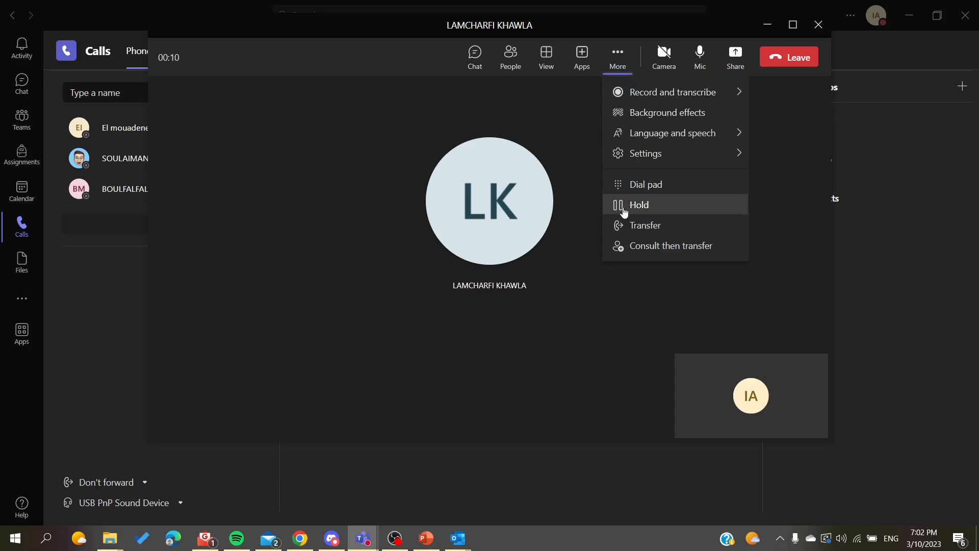
click(638, 204)
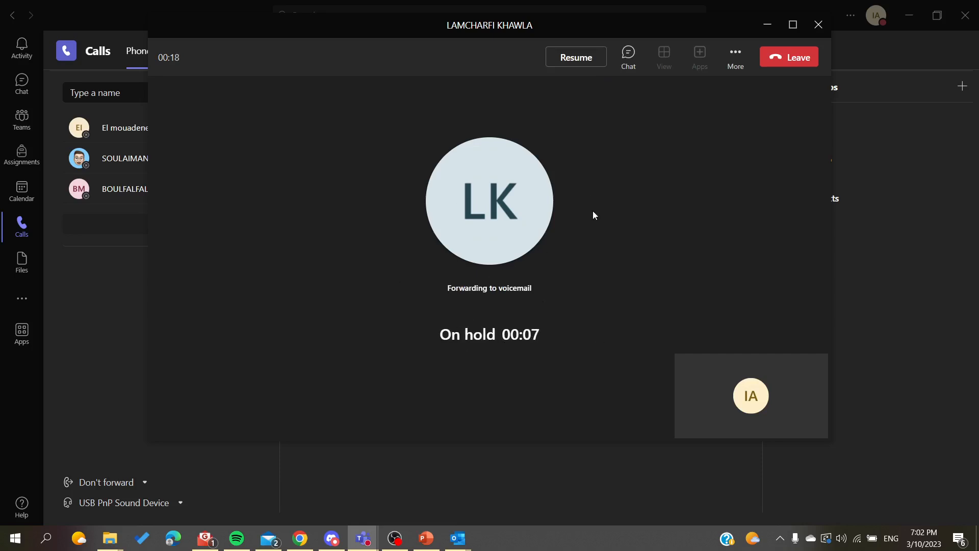
mouse_move(627, 198)
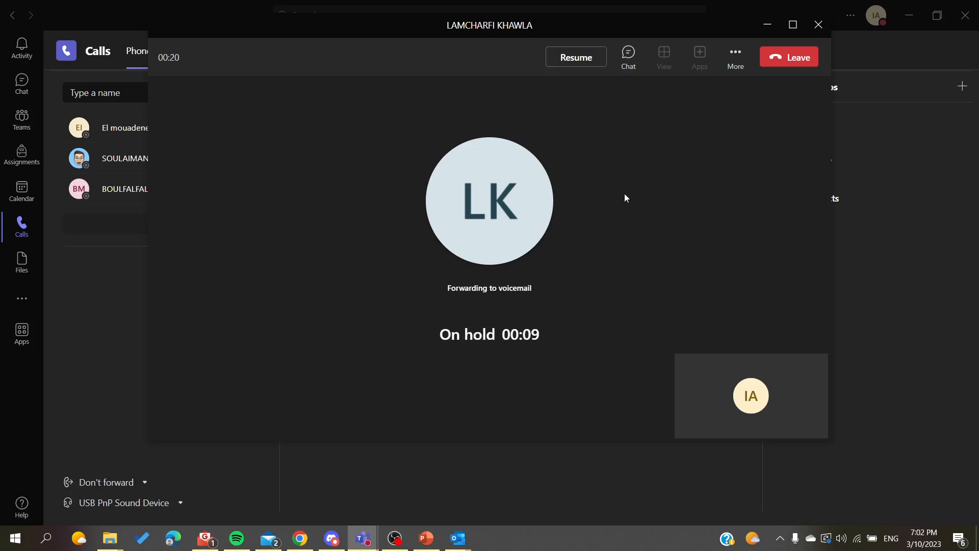
mouse_move(700, 57)
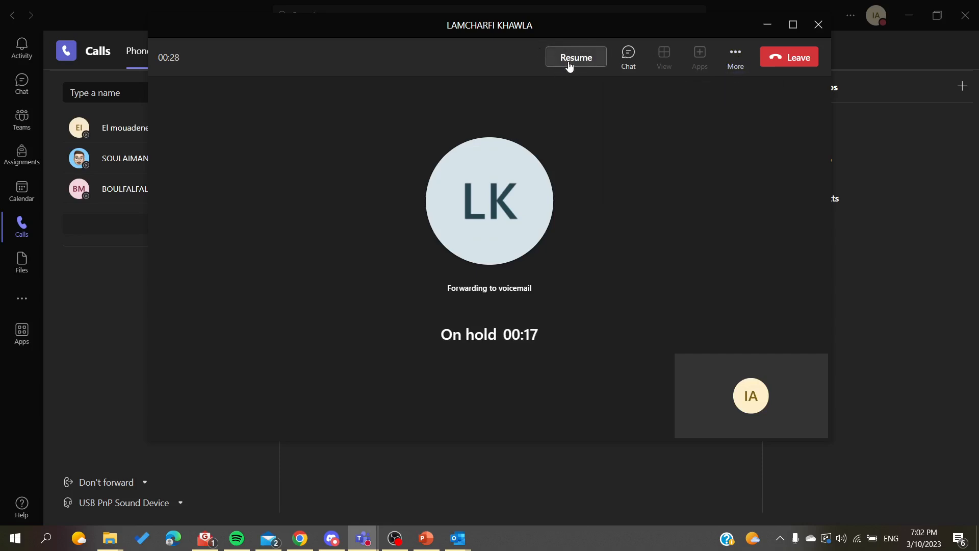
Resume the held call, end it, and go to the Chat page.
click(575, 57)
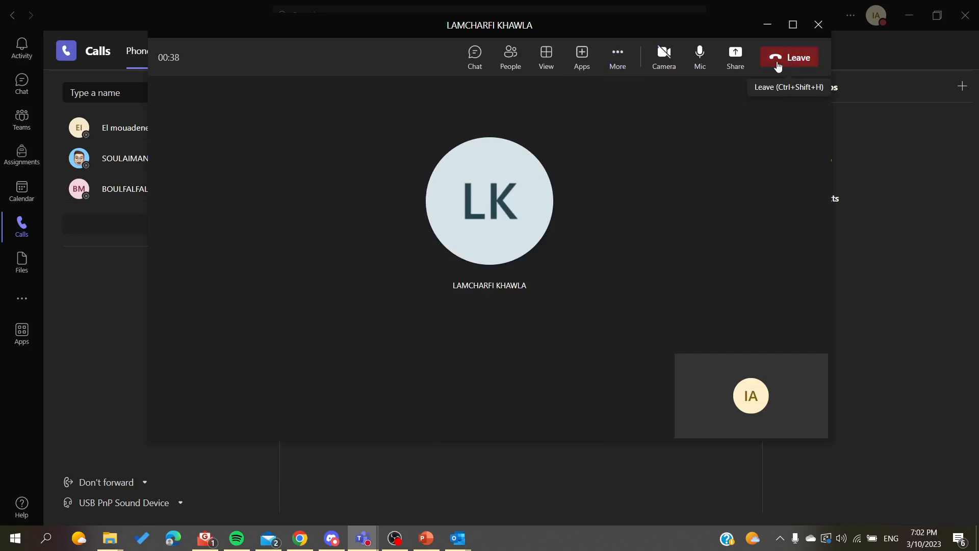
click(789, 57)
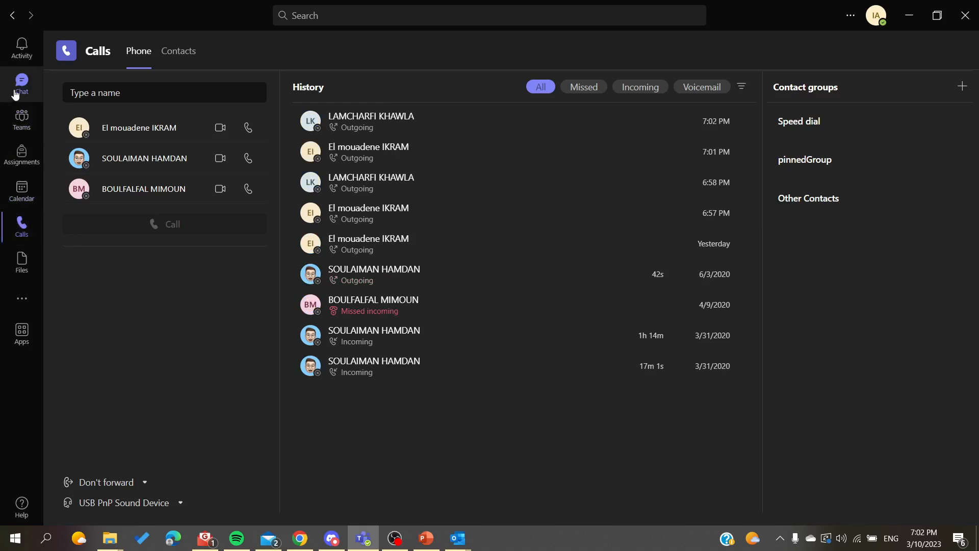
click(21, 83)
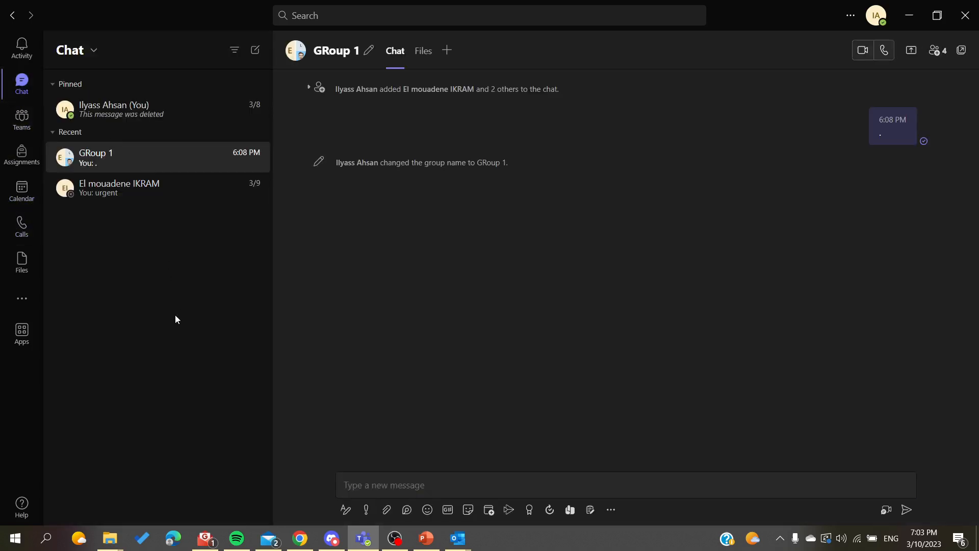